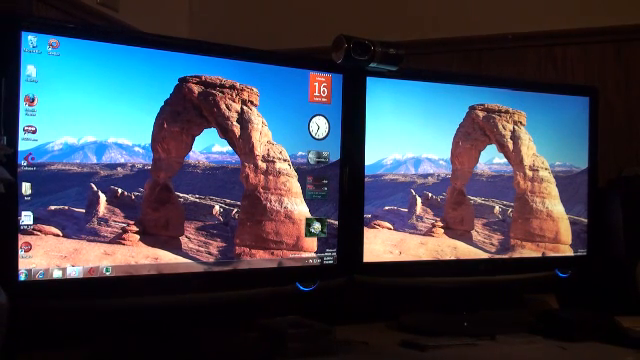
Bring up the Start menu from the taskbar of the left monitor.
{"action": "left_click", "coordinate": [10, 280]}
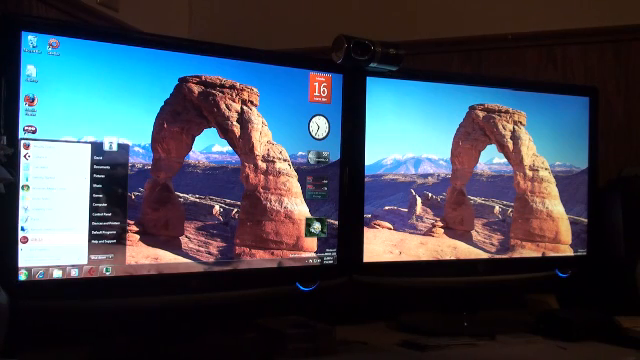